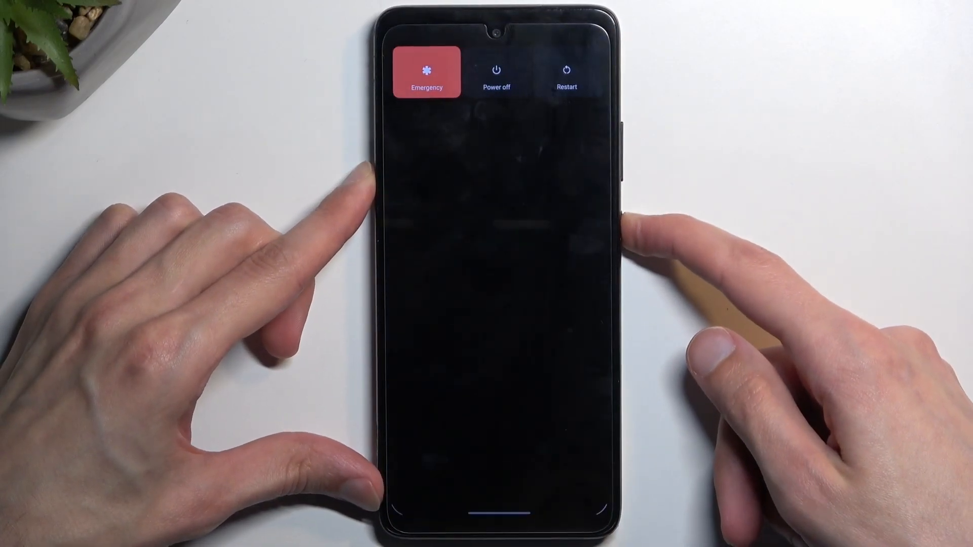
Power off the phone from the Android power menu so it can boot into Recovery
left_click(496, 71)
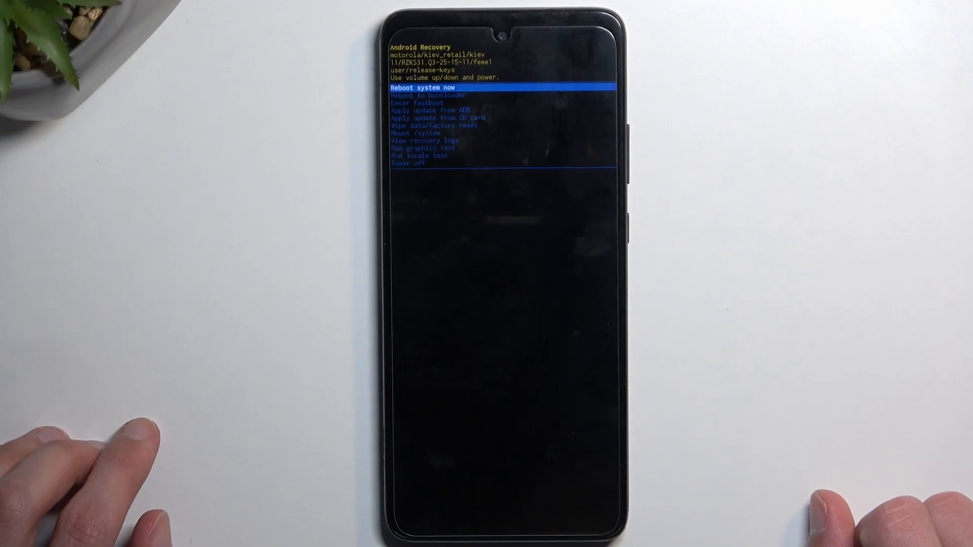
mouse_move(807, 386)
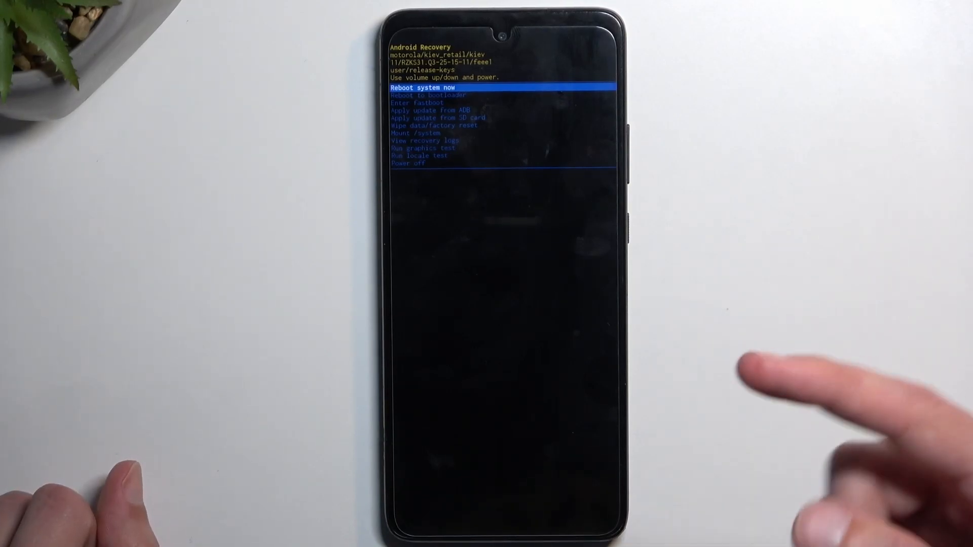